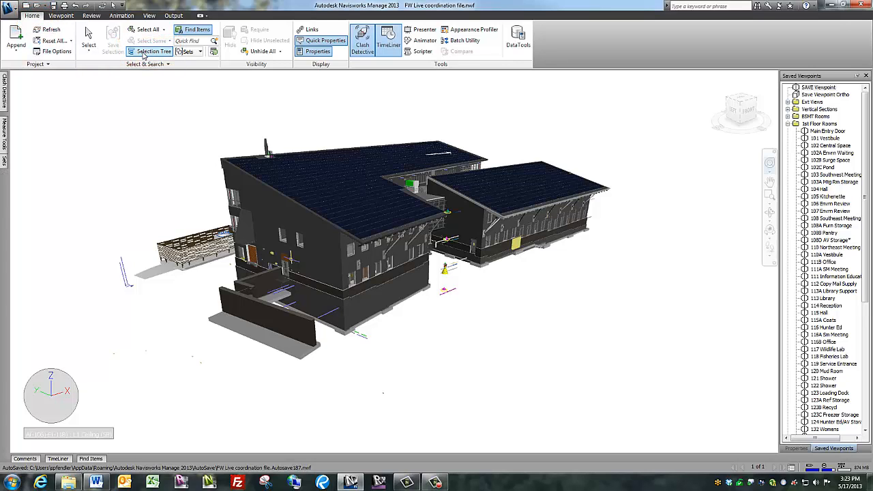
Show the Selection Tree listing all appended model files.
left_click(155, 52)
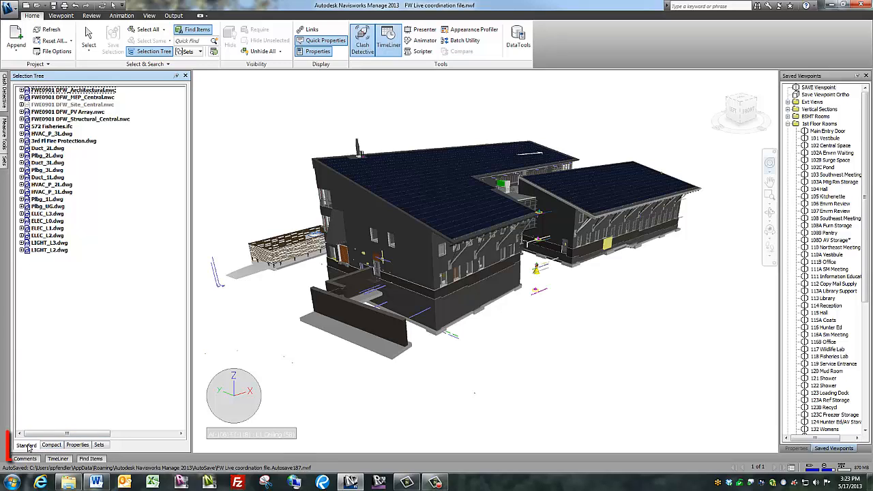
left_click(26, 445)
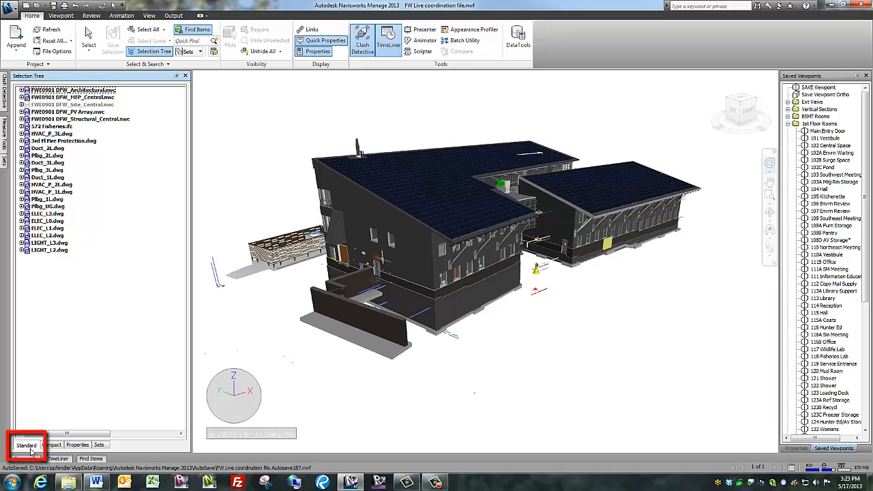
left_click(26, 444)
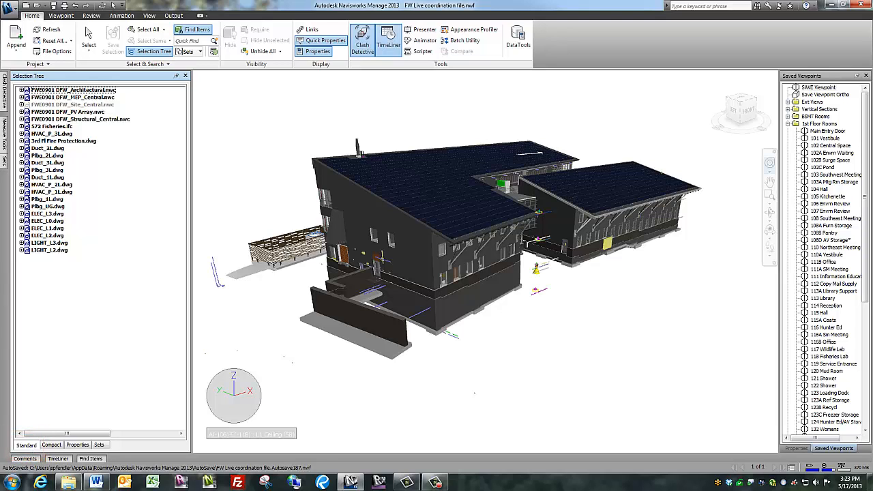
left_click(22, 90)
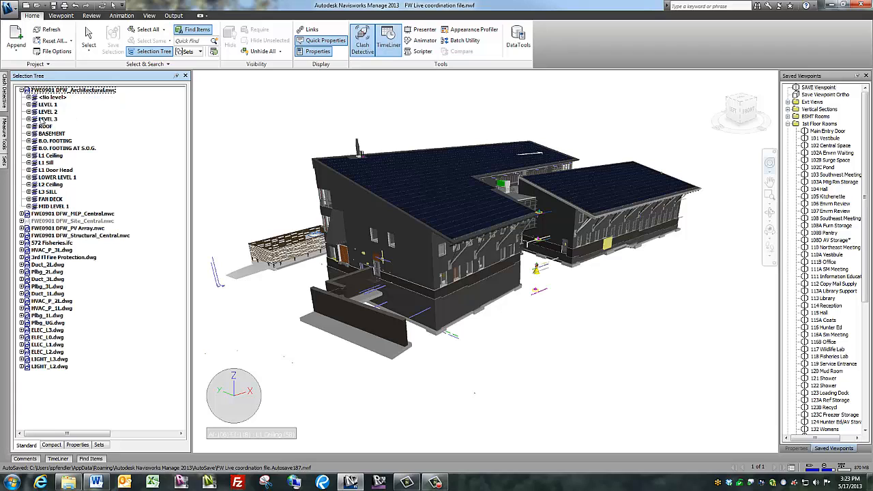
left_click(26, 112)
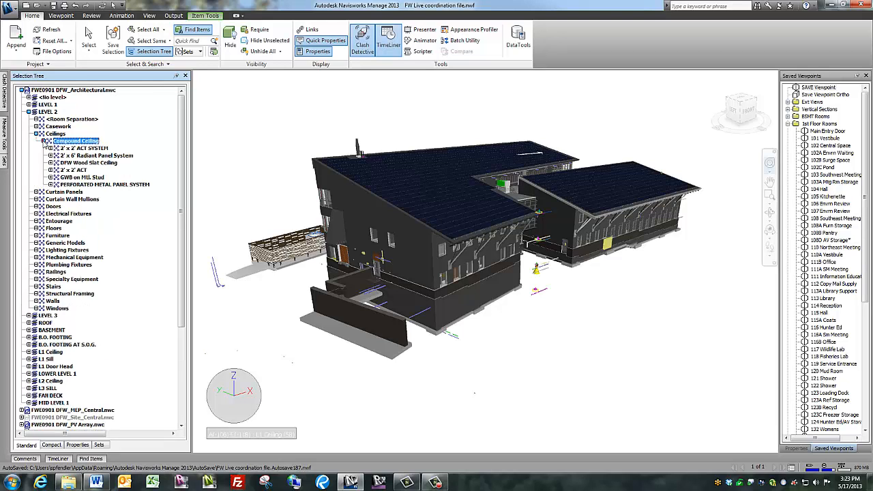
left_click(51, 147)
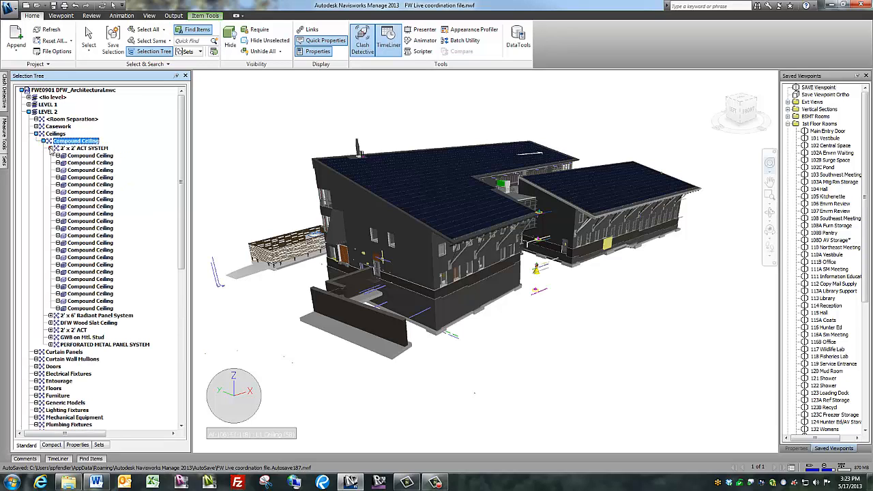
left_click(53, 148)
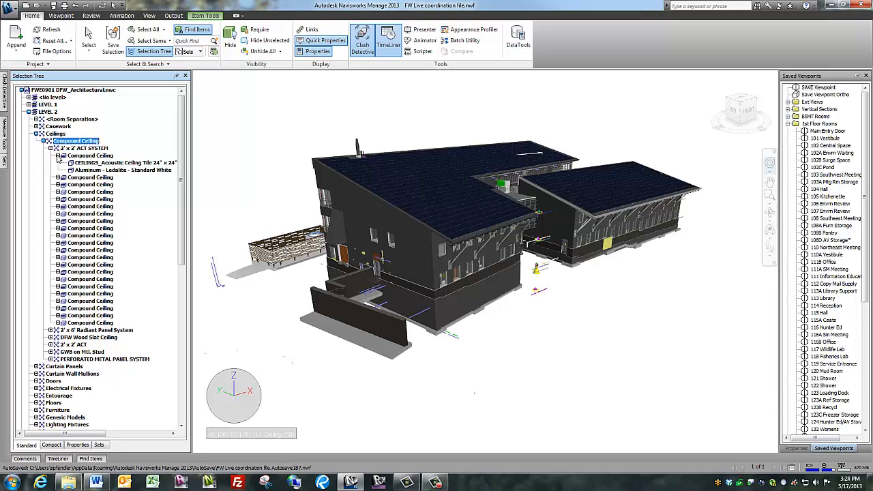
left_click(52, 445)
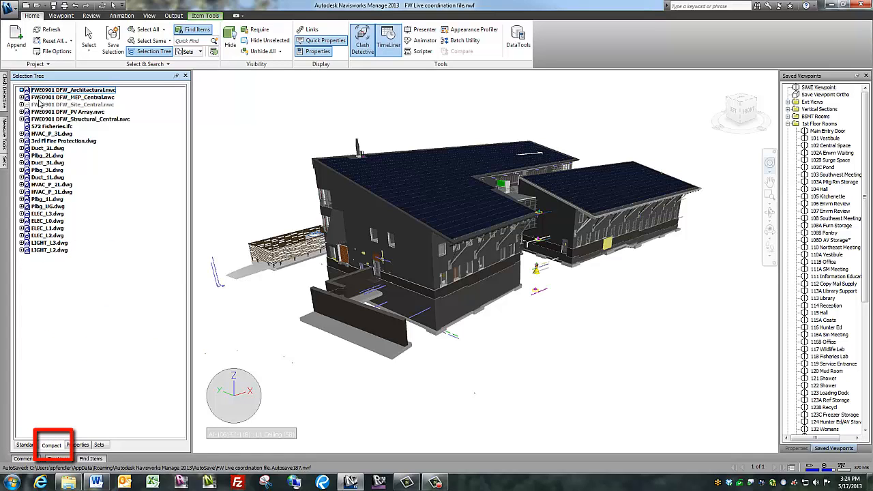
Cycle the Selection Tree through Compact and Properties views, ending on Sets.
left_click(22, 90)
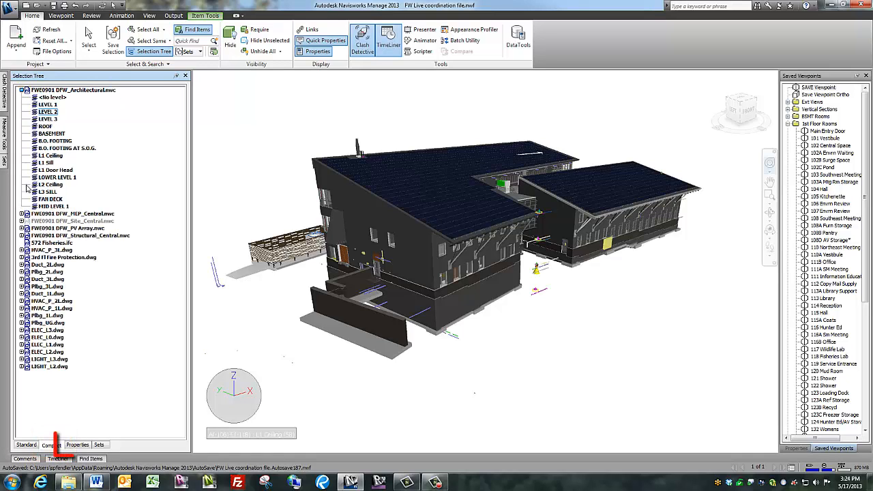
left_click(76, 444)
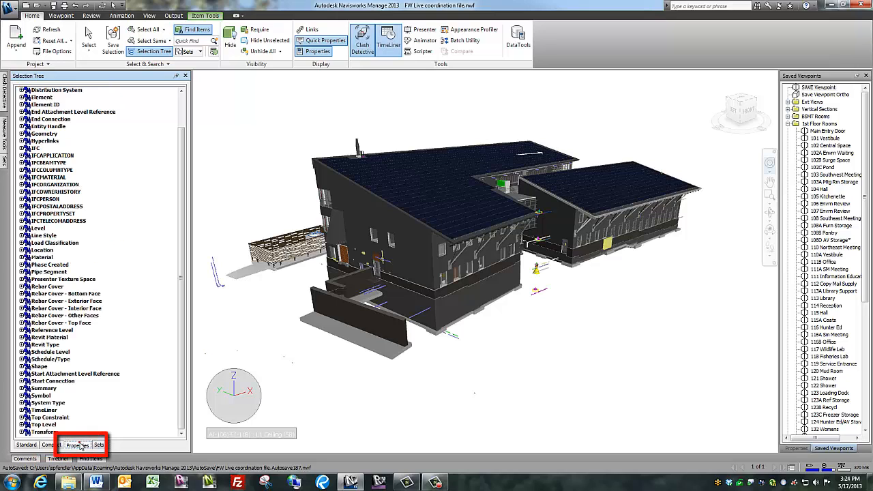
left_click(76, 445)
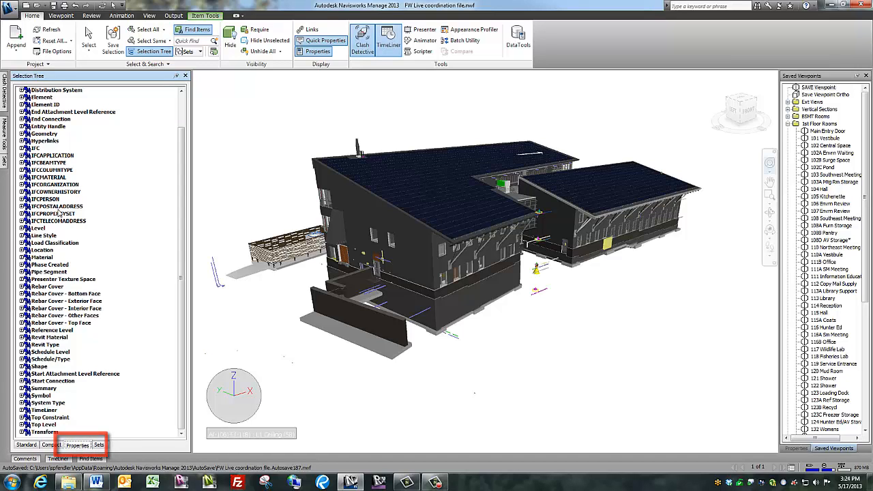
left_click(98, 445)
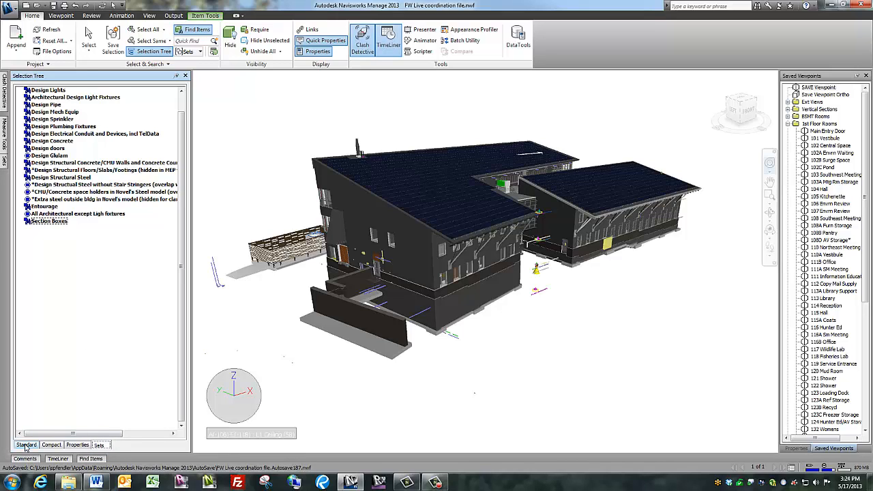
Back on the Standard tree, collapse to model files and select DFW_MEP_Central.nwc.
left_click(26, 445)
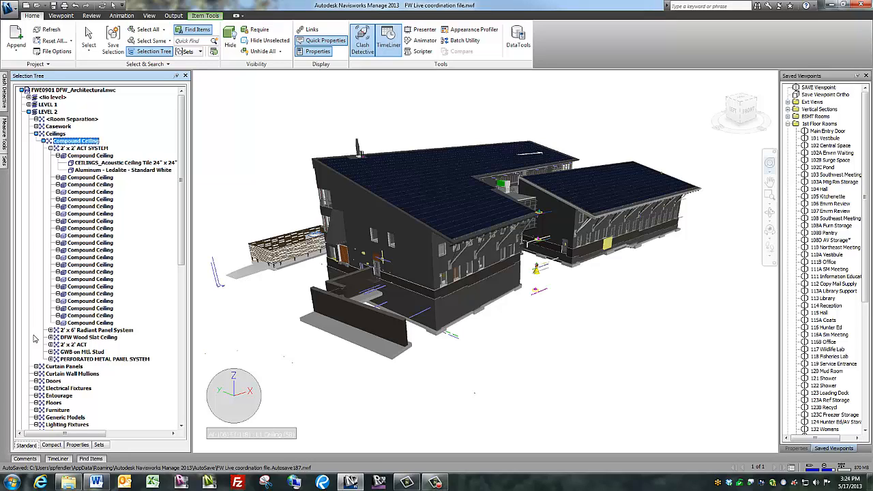
left_click(74, 90)
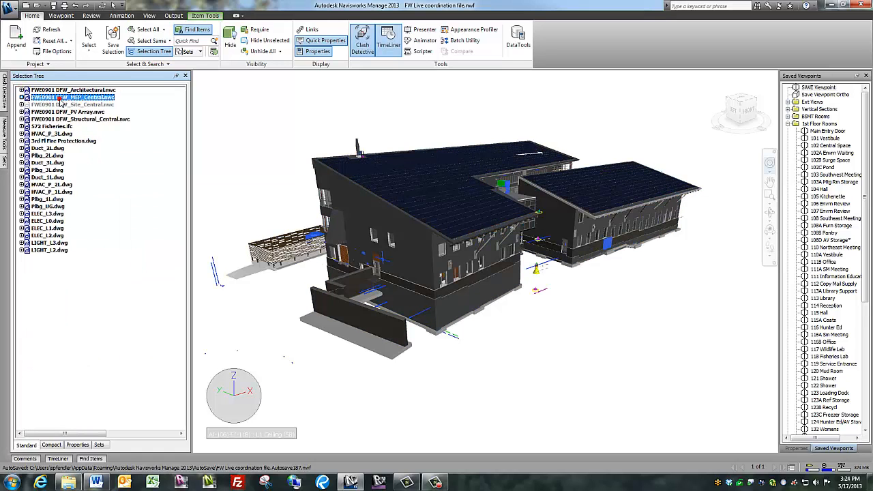
left_click(74, 97)
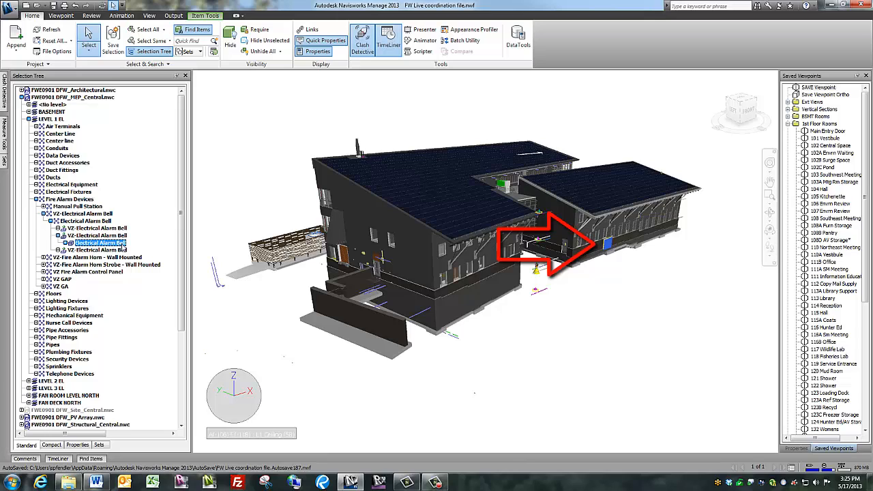
mouse_move(126, 248)
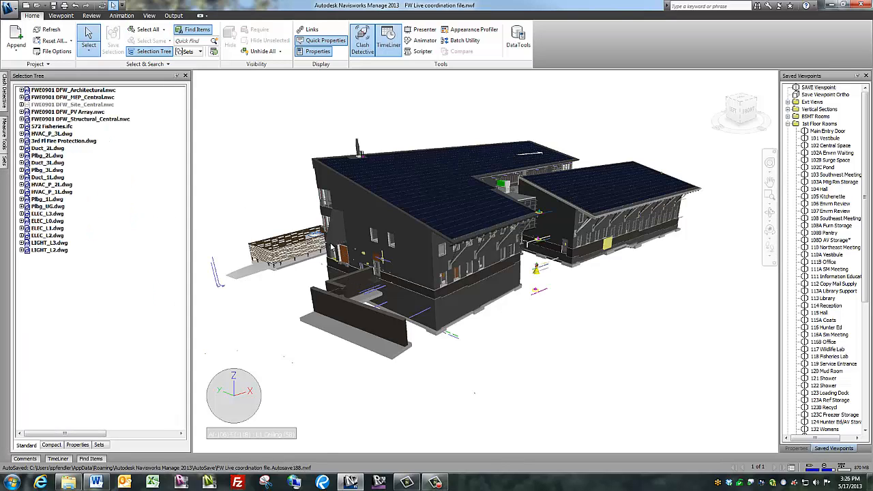
mouse_move(334, 248)
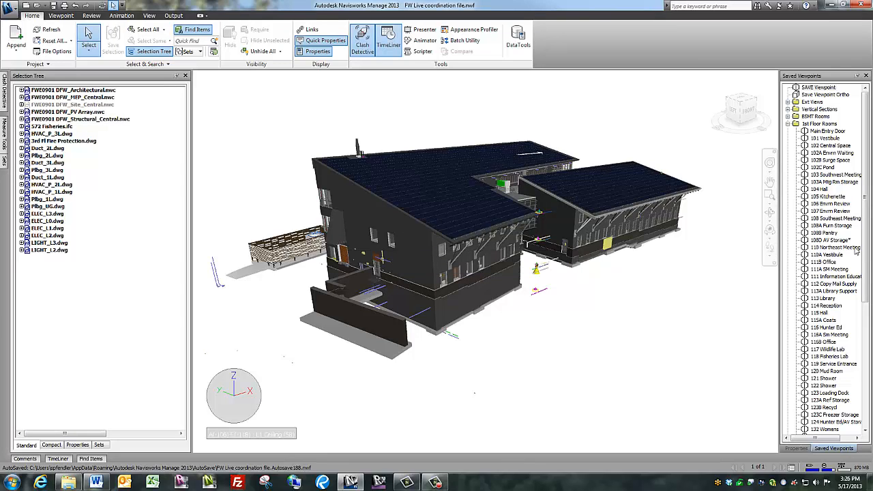
Scroll the Selection Tree toward the subcontractor ELEC and LIGHT .dwg files.
scroll("down", 3)
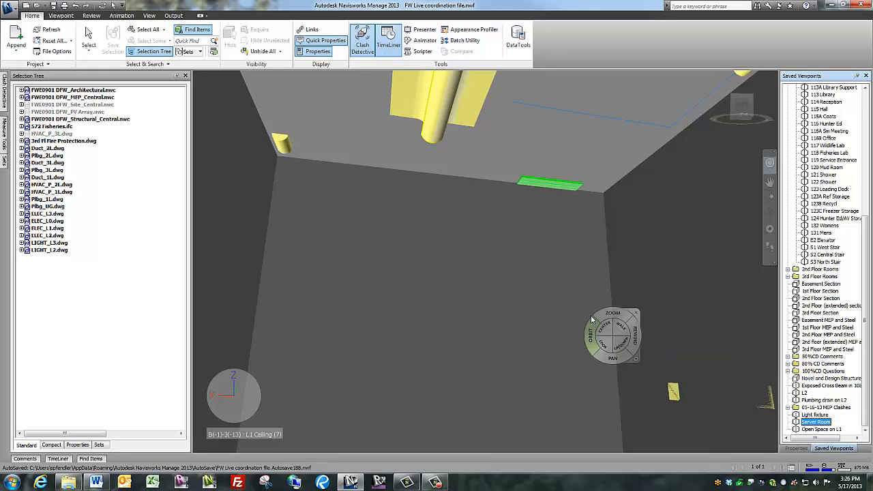
mouse_move(453, 293)
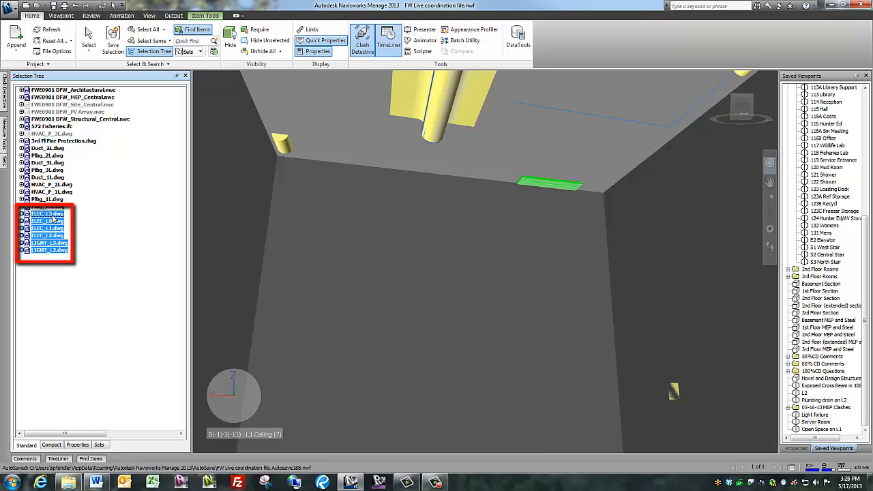
Override the colour of the ELEC and LIGHT files to orange and look around the server room.
right_click(48, 213)
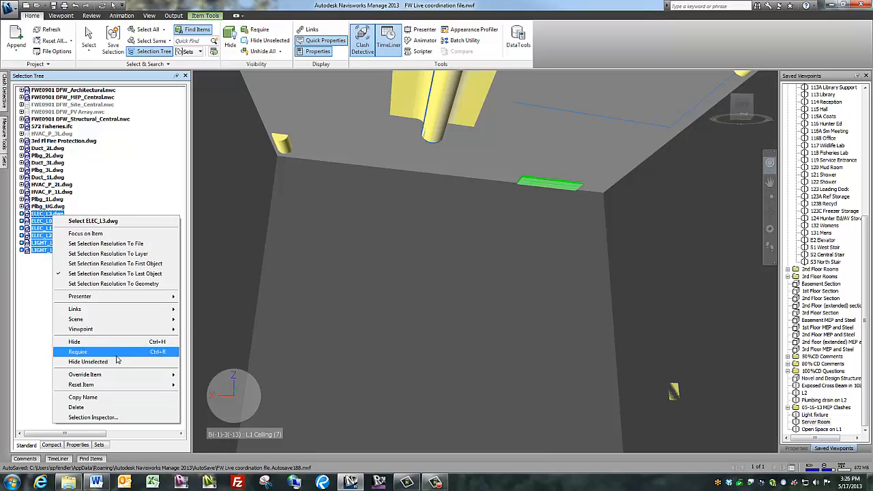
mouse_move(84, 374)
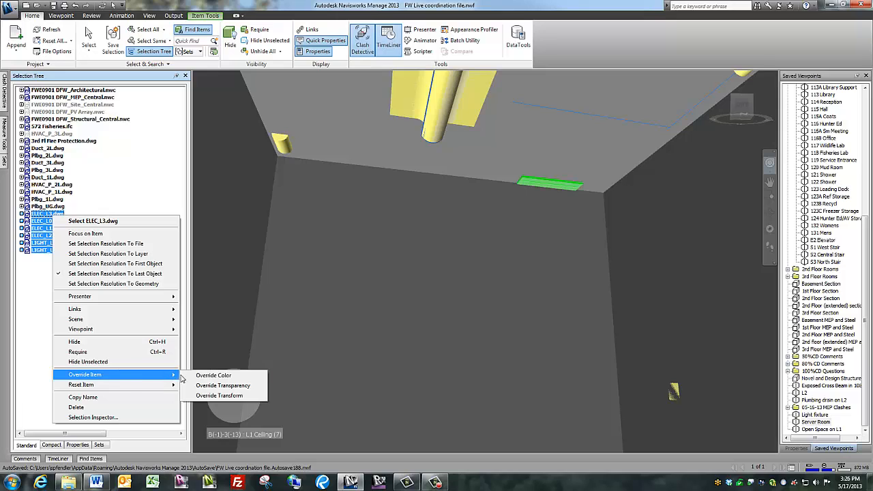
left_click(213, 375)
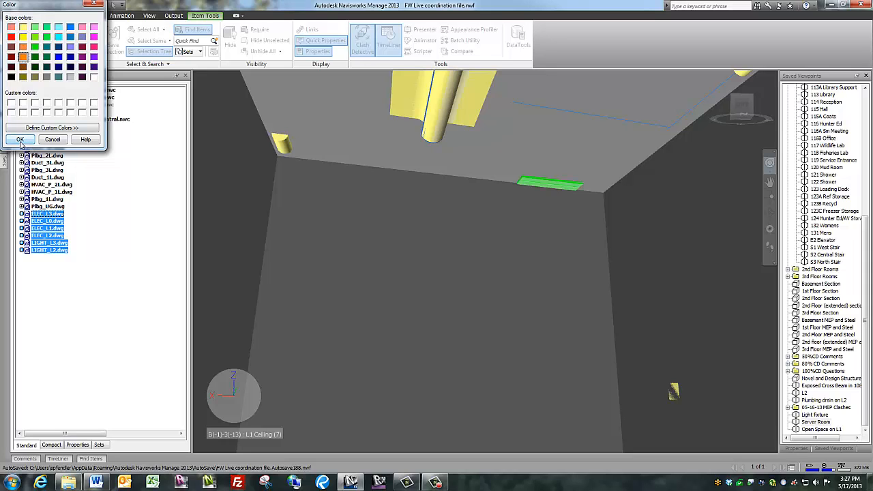
left_click(19, 140)
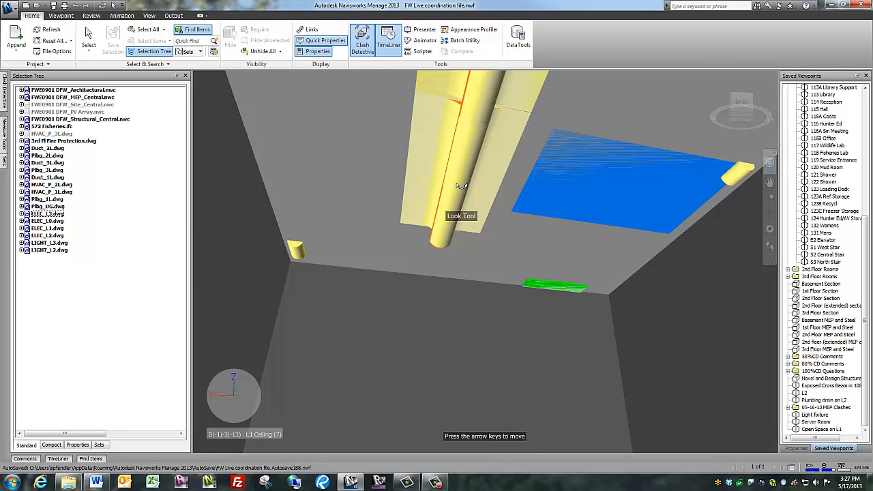
left_click_drag(461, 185, 451, 285)
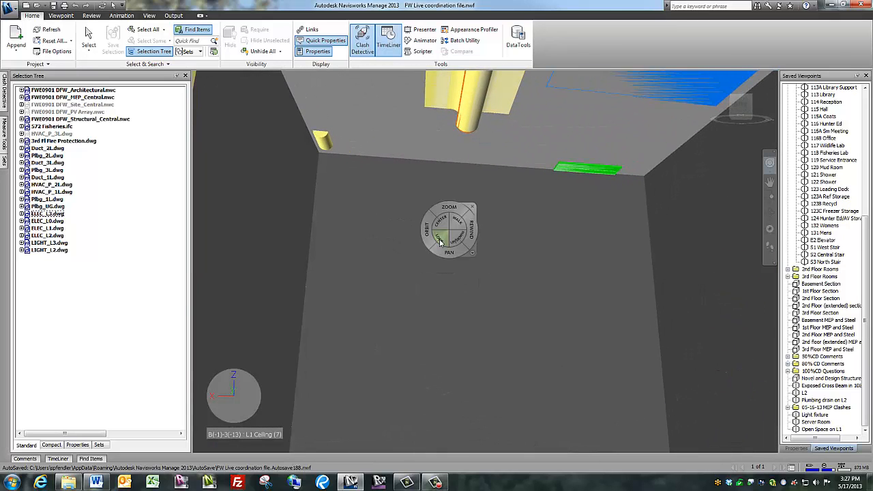
mouse_move(442, 242)
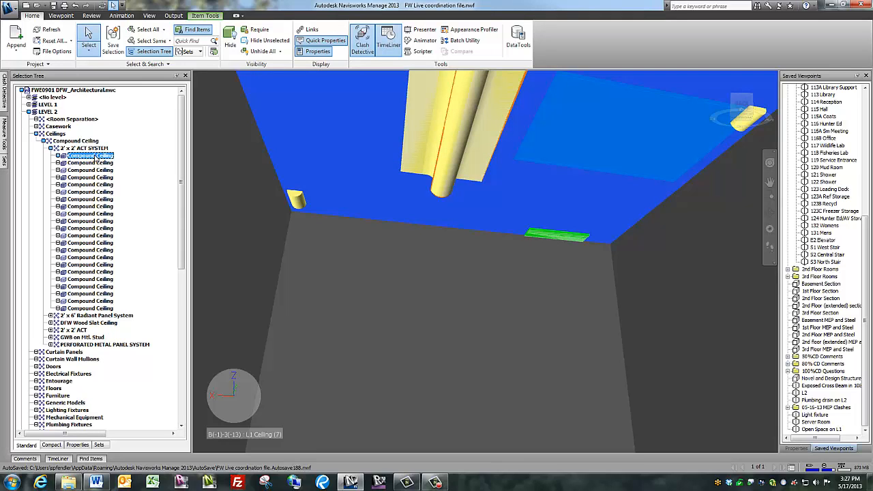
Bring up the context options for the Level 2 Compound Ceiling item.
right_click(89, 156)
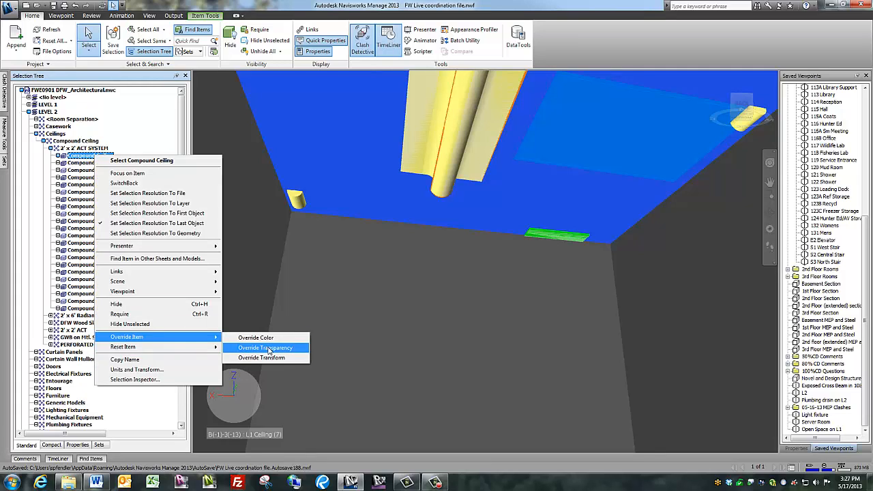
Override the ceiling's transparency so the services above show through.
left_click(265, 348)
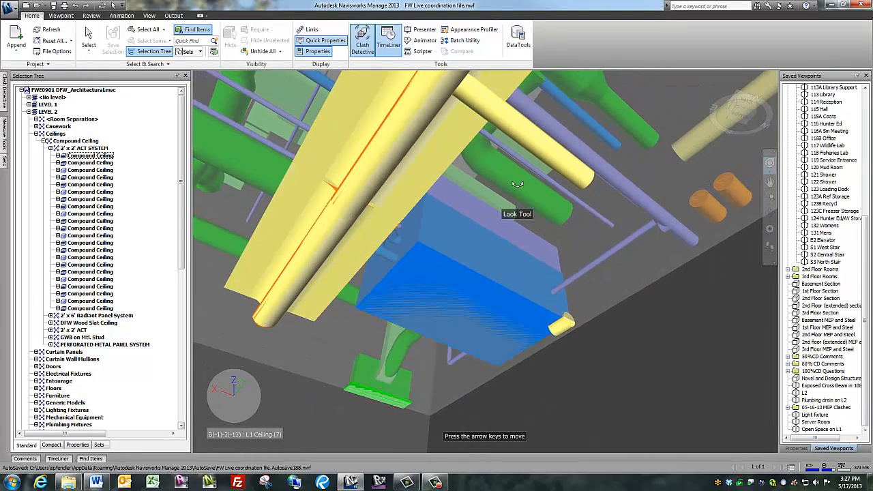
left_click_drag(517, 191, 308, 178)
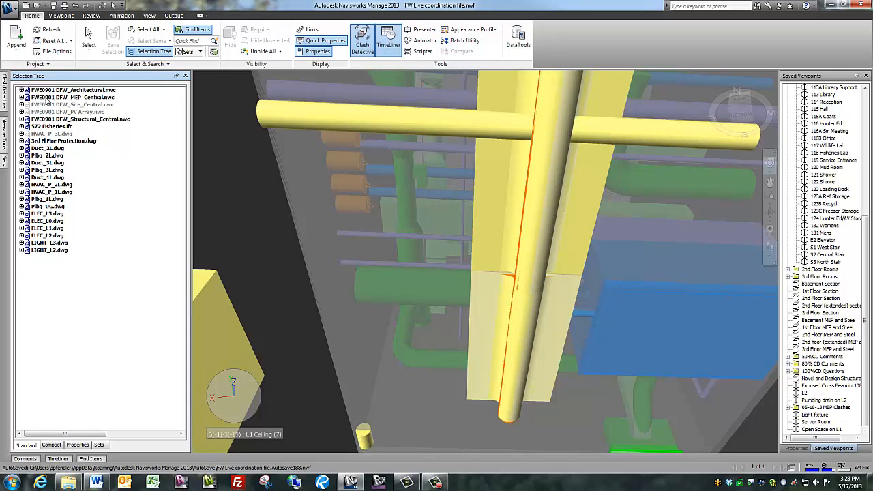
Hide FW09901 DFW_MEP_Central.nwc and look around the remaining subcontractor services.
right_click(74, 90)
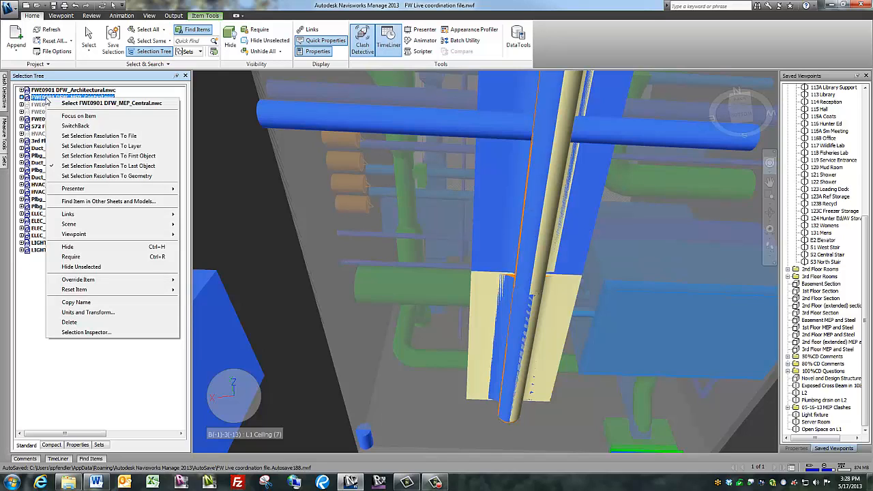
mouse_move(66, 246)
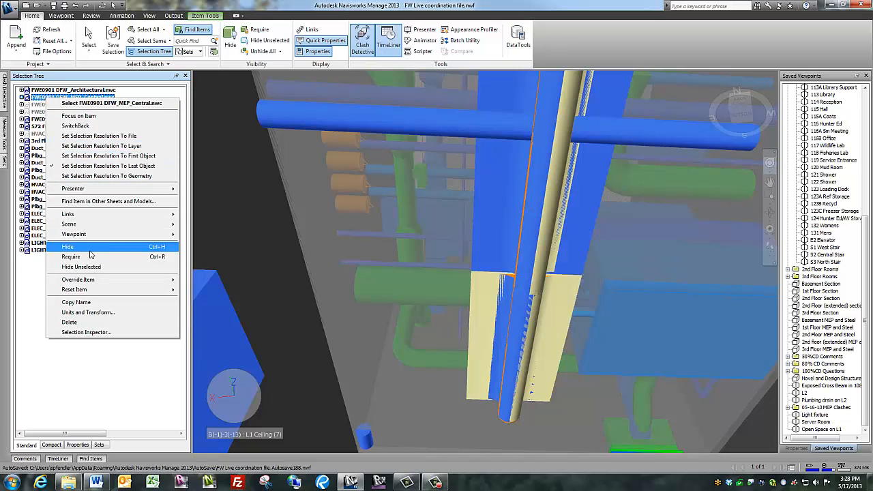
left_click(68, 246)
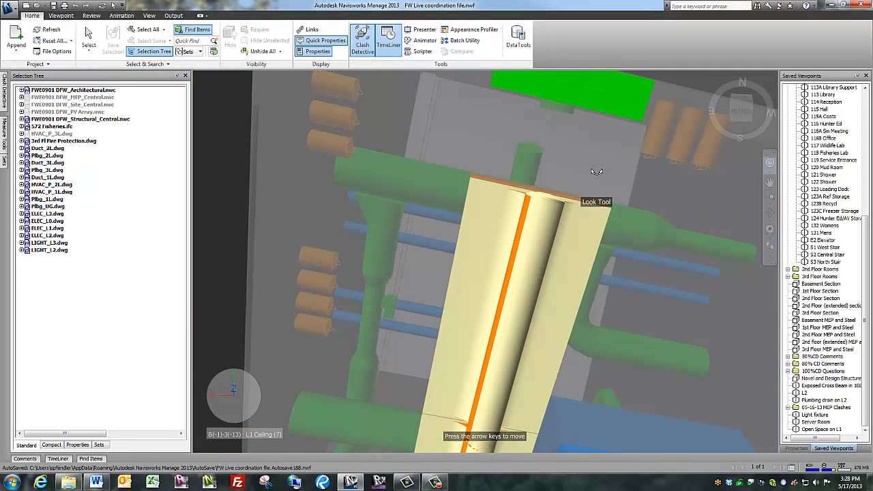
left_click_drag(597, 170, 519, 296)
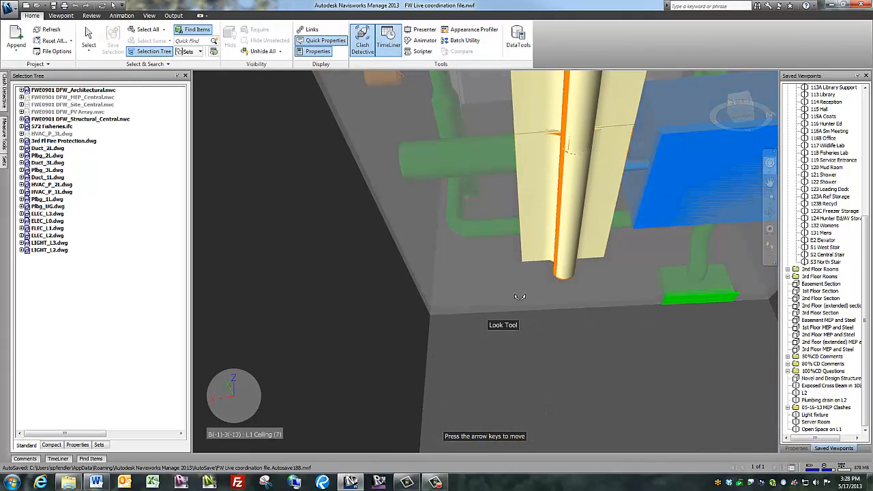
left_click_drag(519, 296, 537, 196)
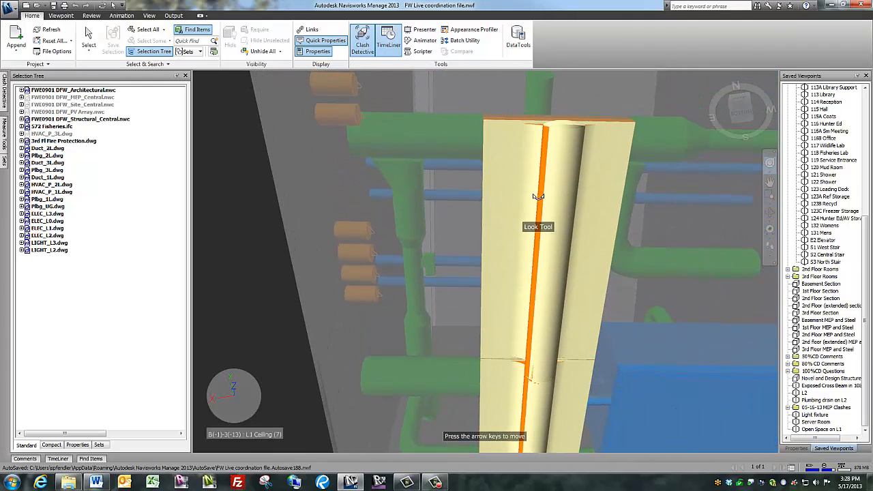